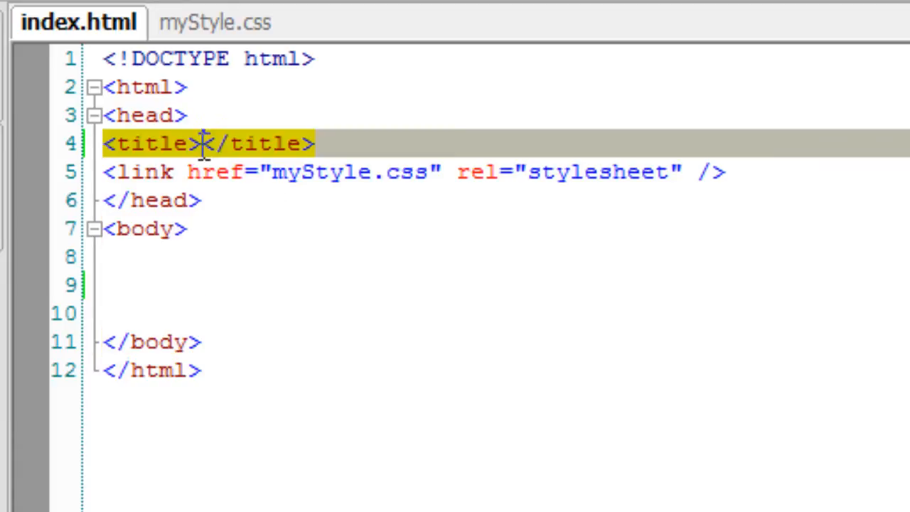
Step: Title the page 'number Input Type: HTML5'
text(number Input Type:)
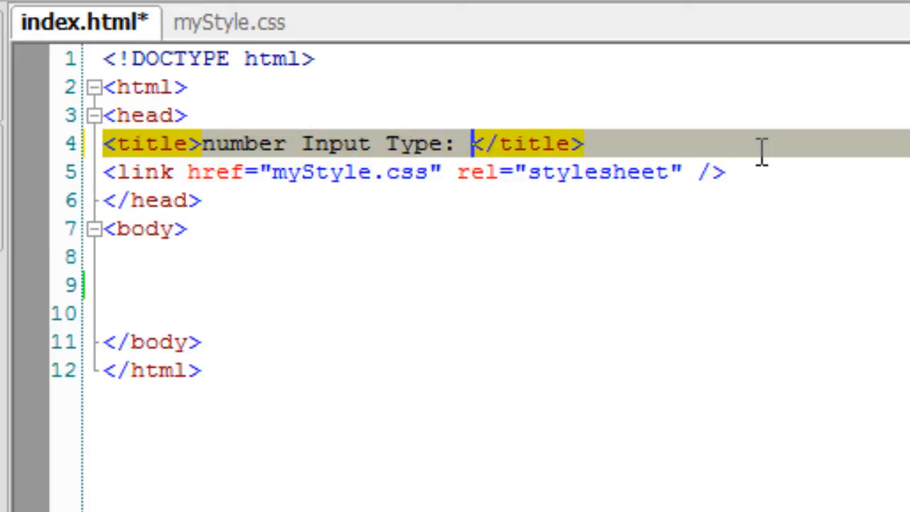
text(HTML5)
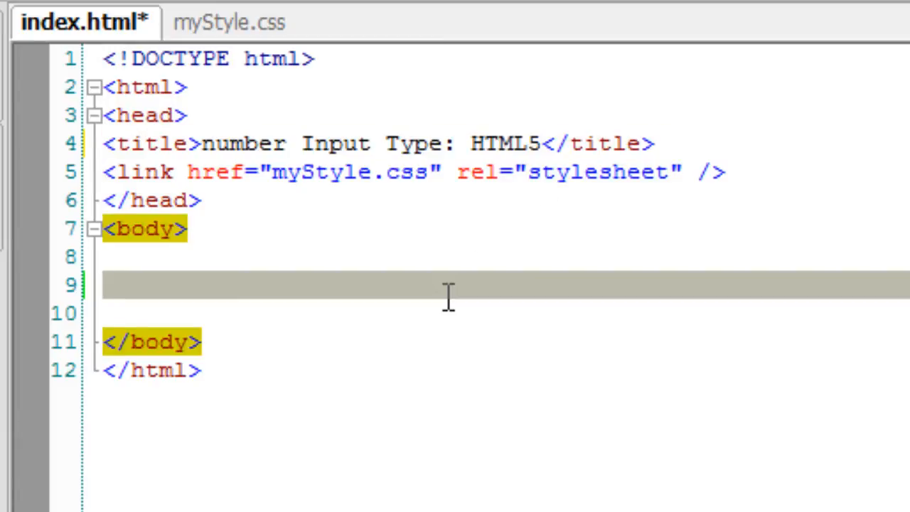
Step: Add a form holding a 'Number:' label, a number input and a line break
text(<form>)
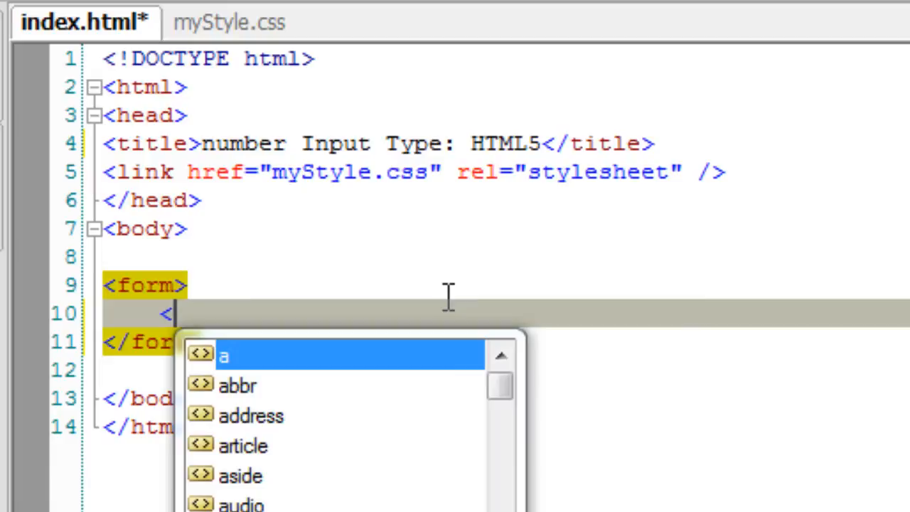
text(label)
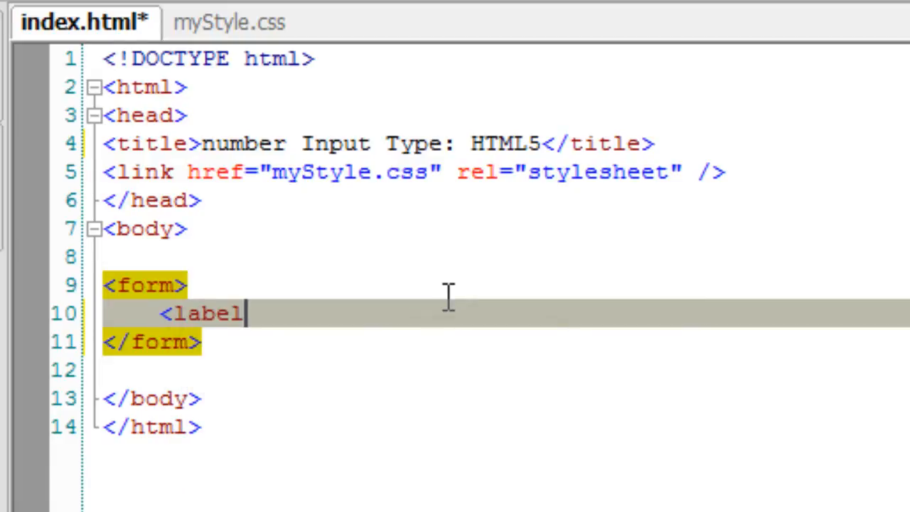
text(></label>)
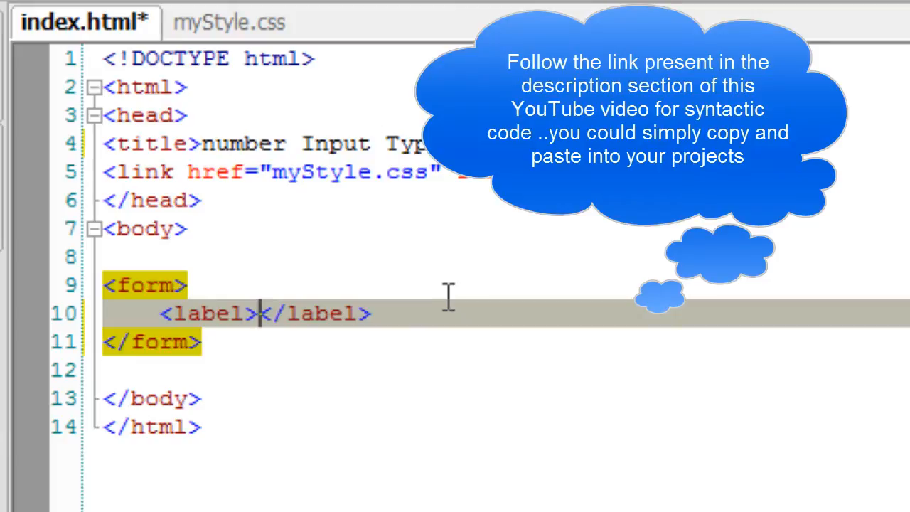
text(Number:)
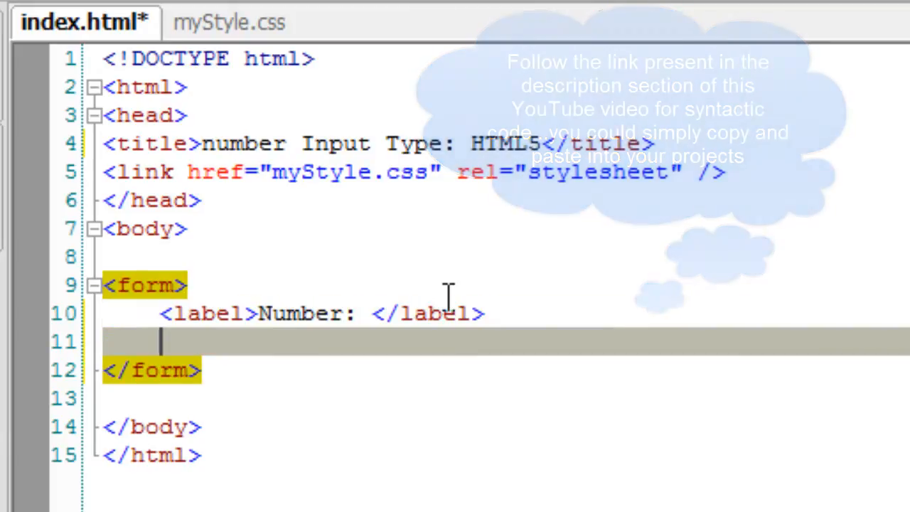
text(<input type="number"/>)
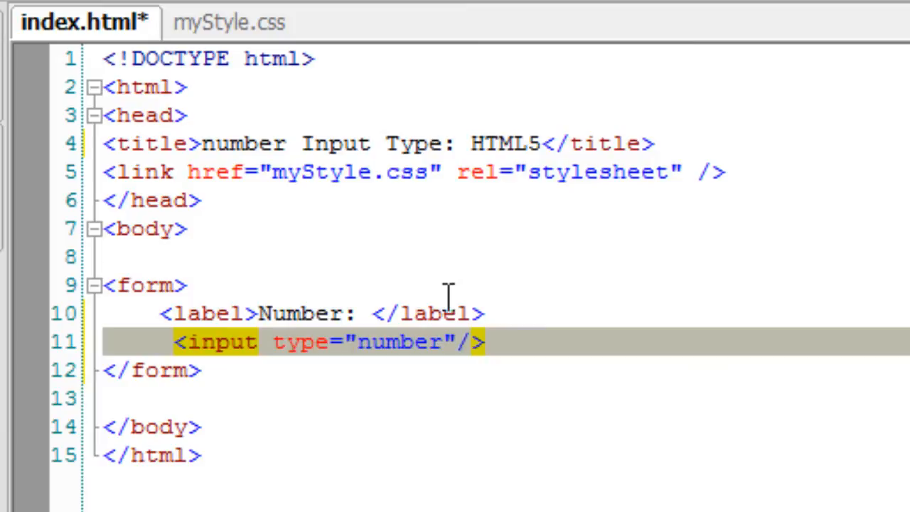
text(<br)
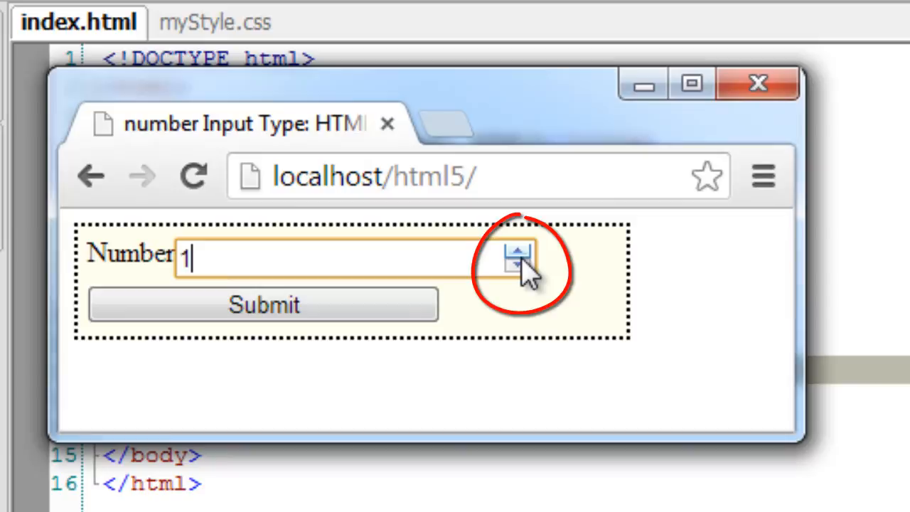
Step: Step the number field's value up to 1 in Chrome
click(517, 250)
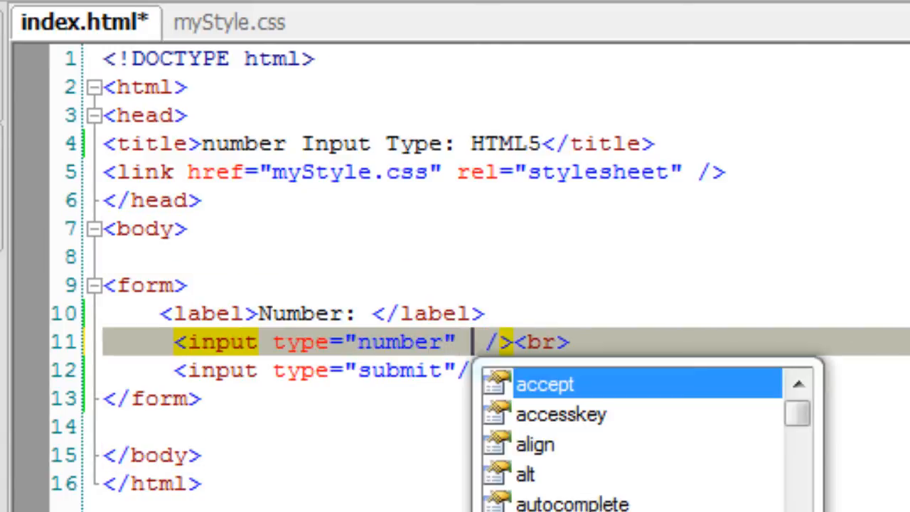
Step: Give the number input value="5"
text(value=")
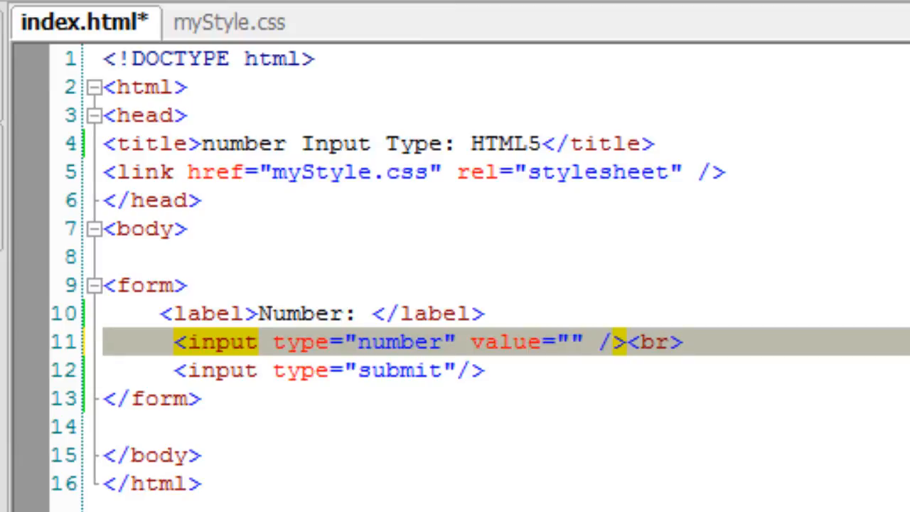
text(5)
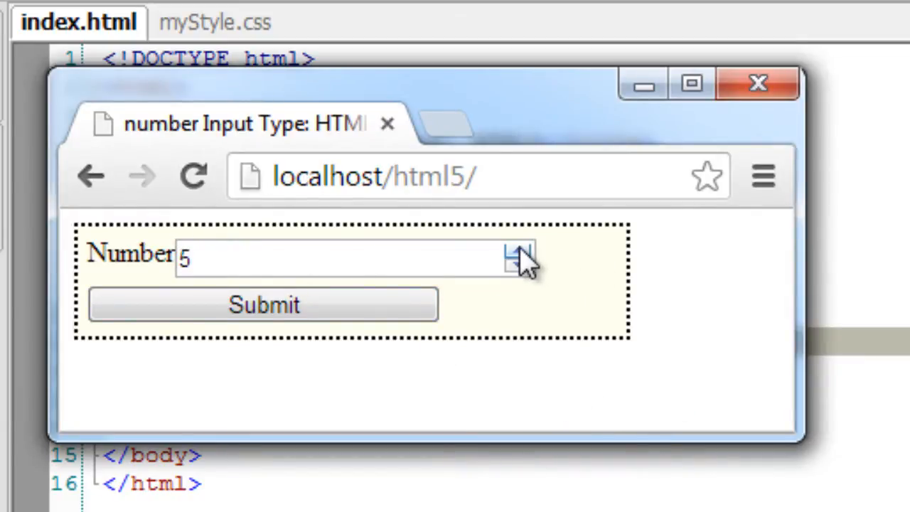
Step: Step the number field, now starting at 5, in Chrome
click(517, 252)
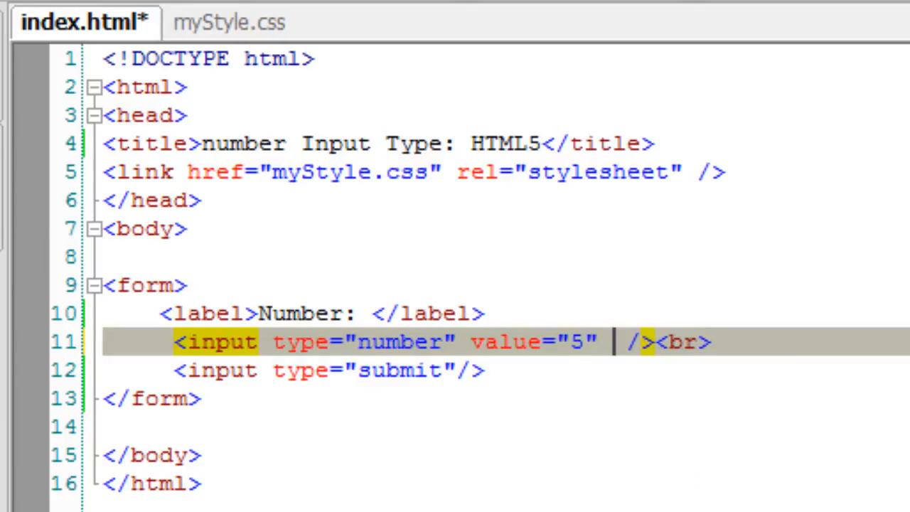
Step: Add min="2" and max="10" to the number input and save the page
text(min="")
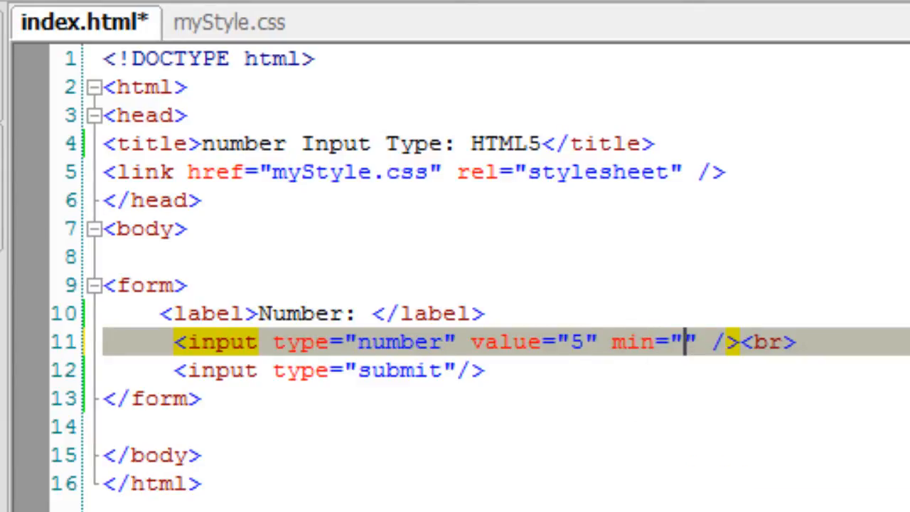
text(2)
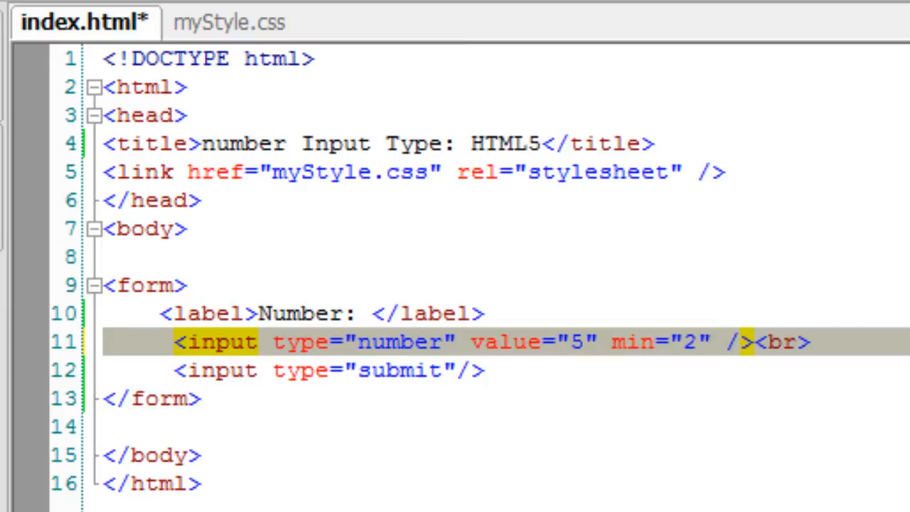
text(mx)
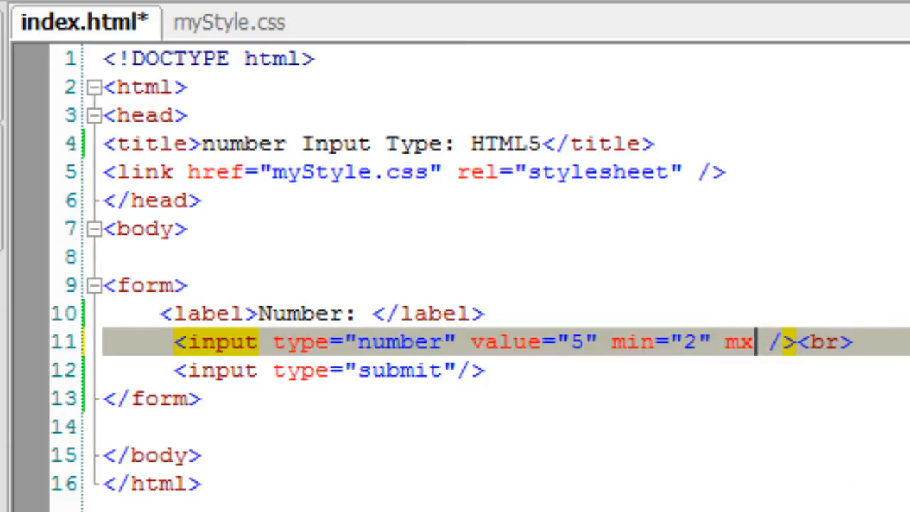
text(ax="10")
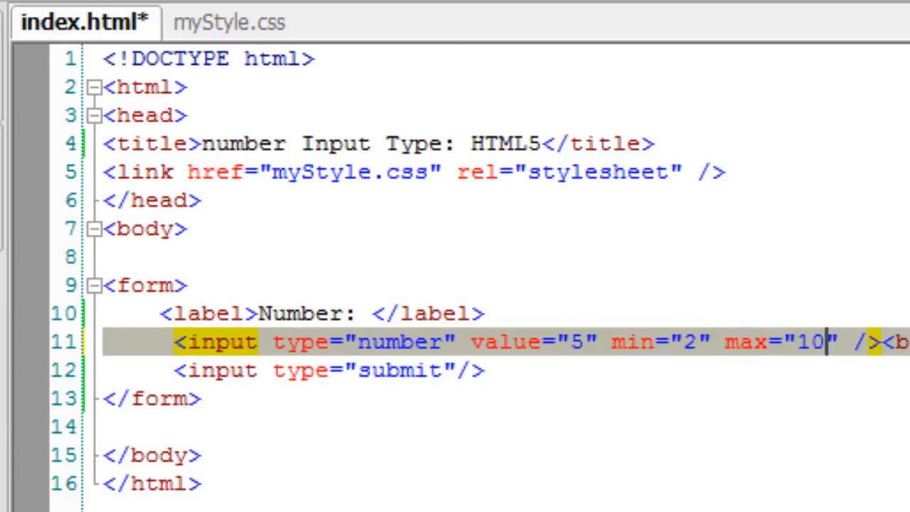
key(ctrl+s)
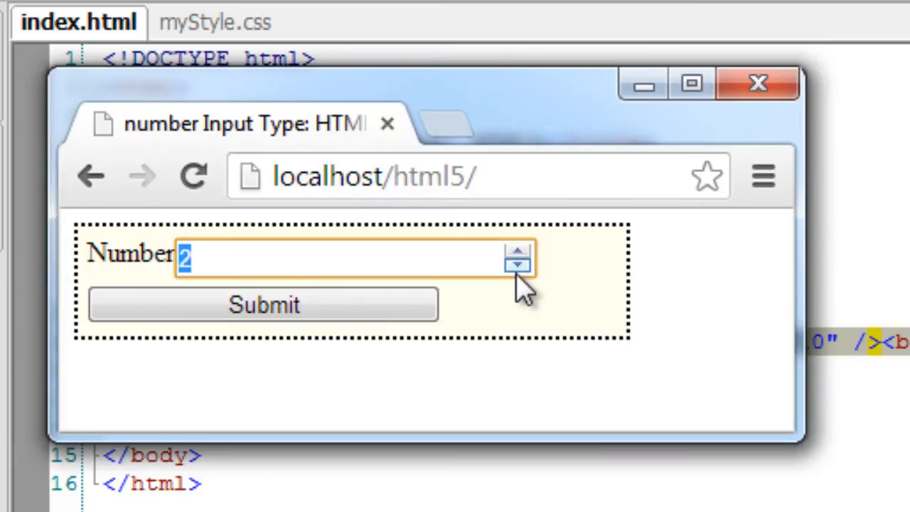
mouse_move(552, 258)
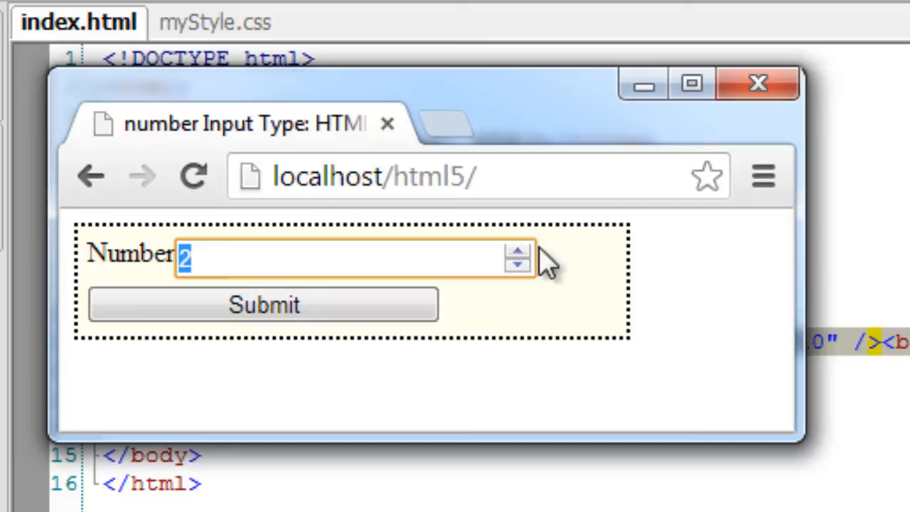
Step: Bring the number field down to its minimum of 2 in Chrome
text(10)
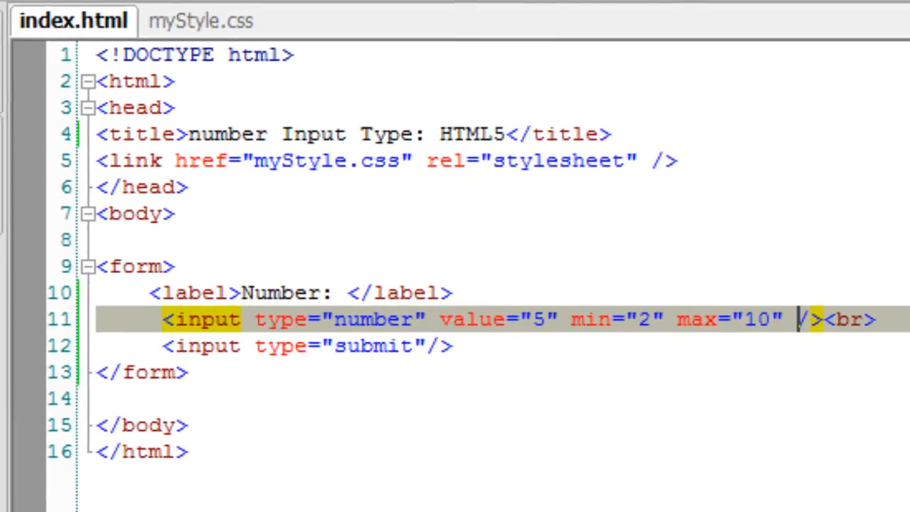
Step: Add step="2" to the number input and save the page
text(step="2)
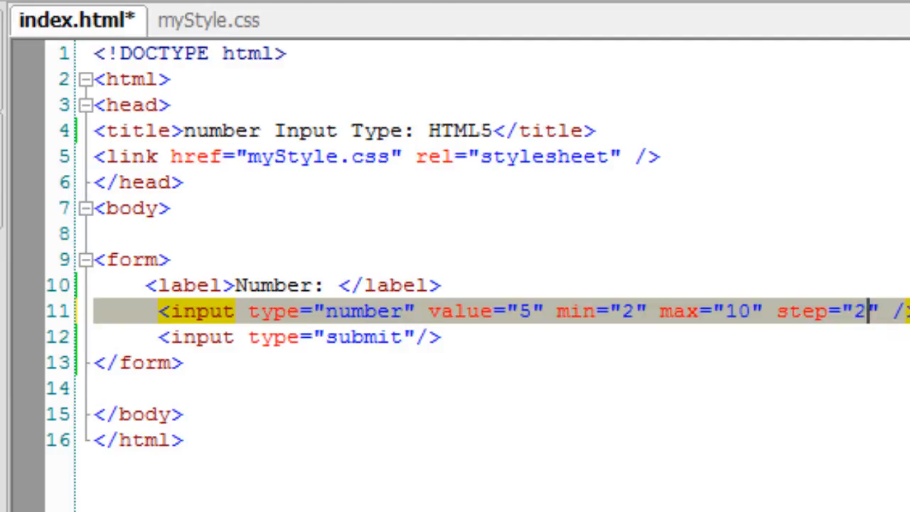
key(ctrl+s)
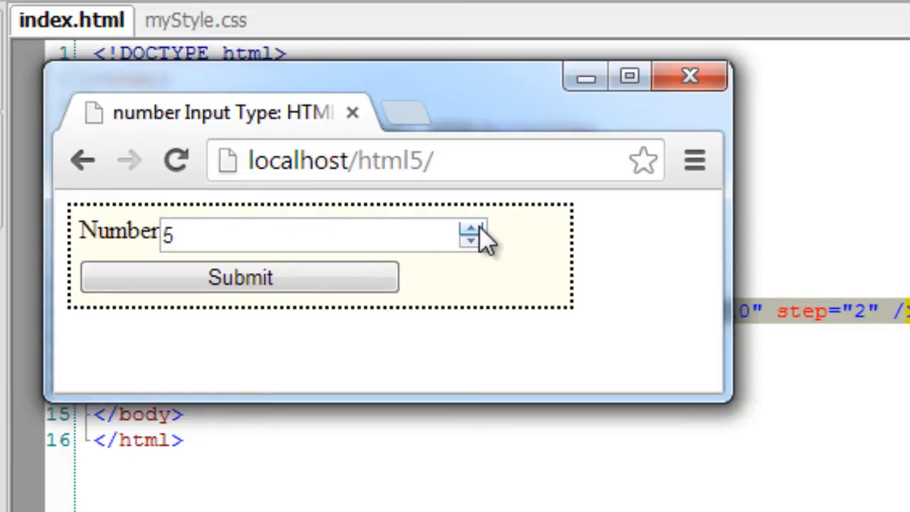
Step: Step the number field up from 5 to 6, then 8, in Chrome
click(472, 227)
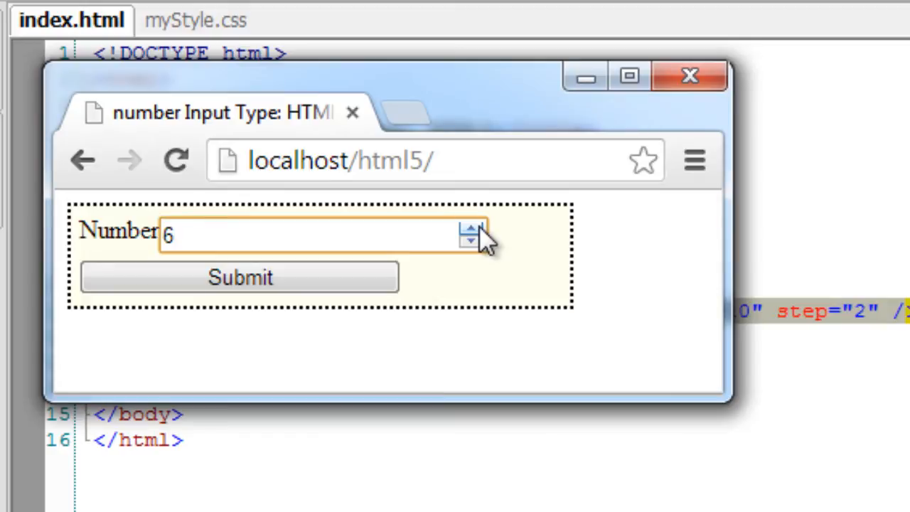
click(472, 226)
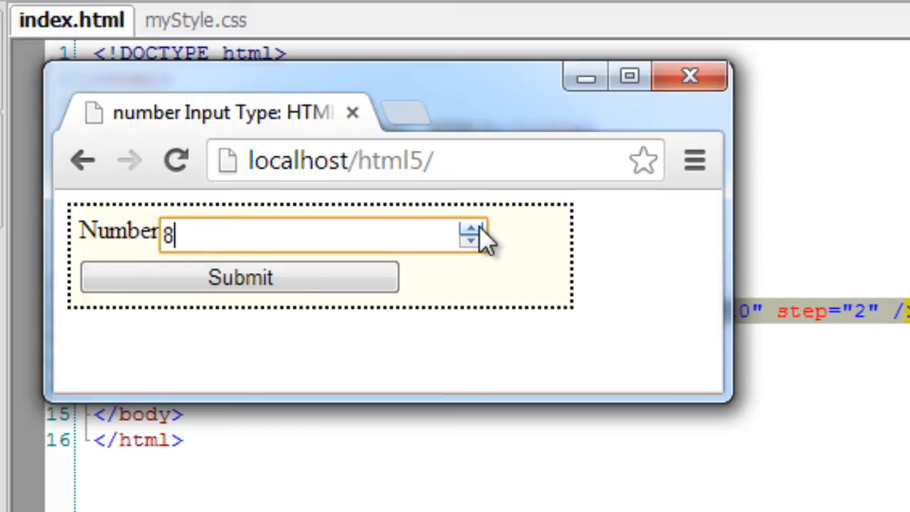
click(472, 227)
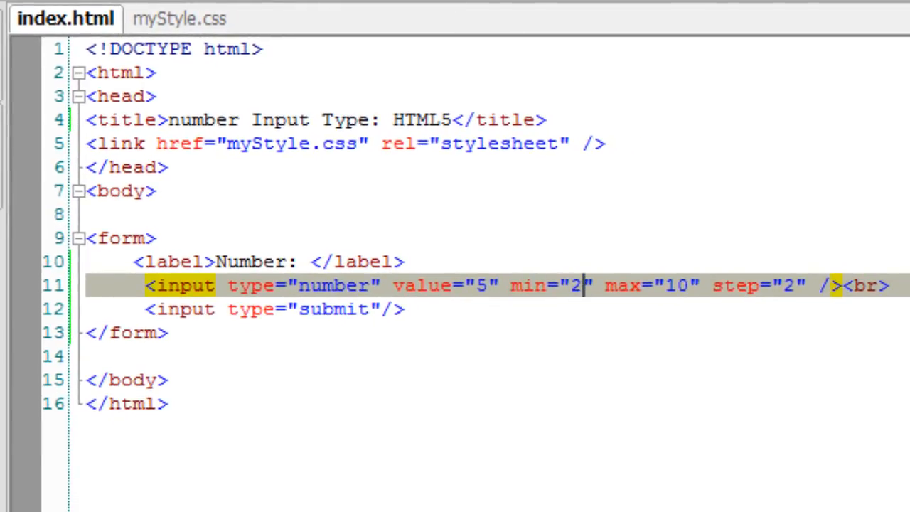
Step: Rewrite the input as min="2.0", max="10.0" and step="0.2"
text(.0)
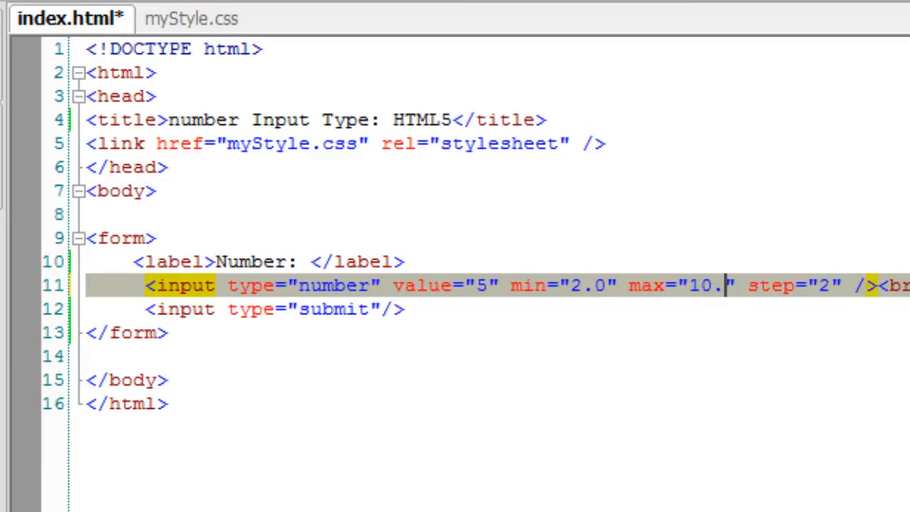
text(0)
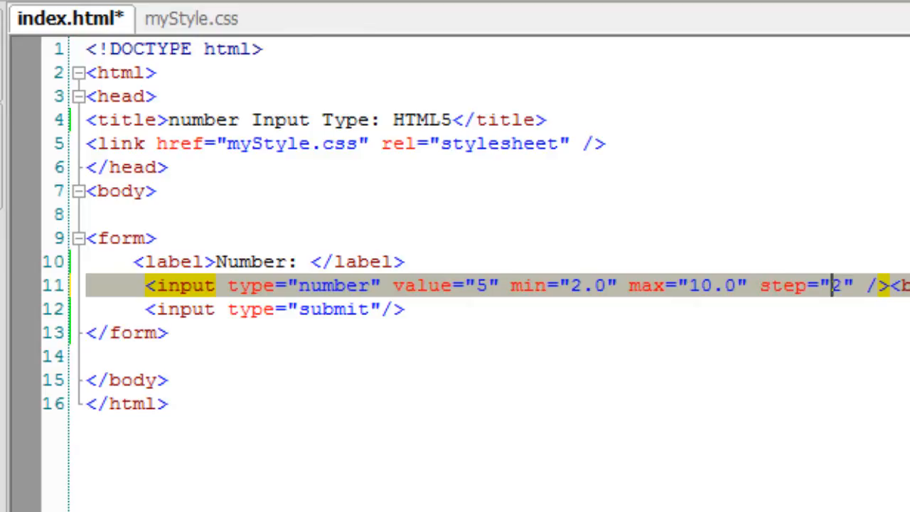
text(0.)
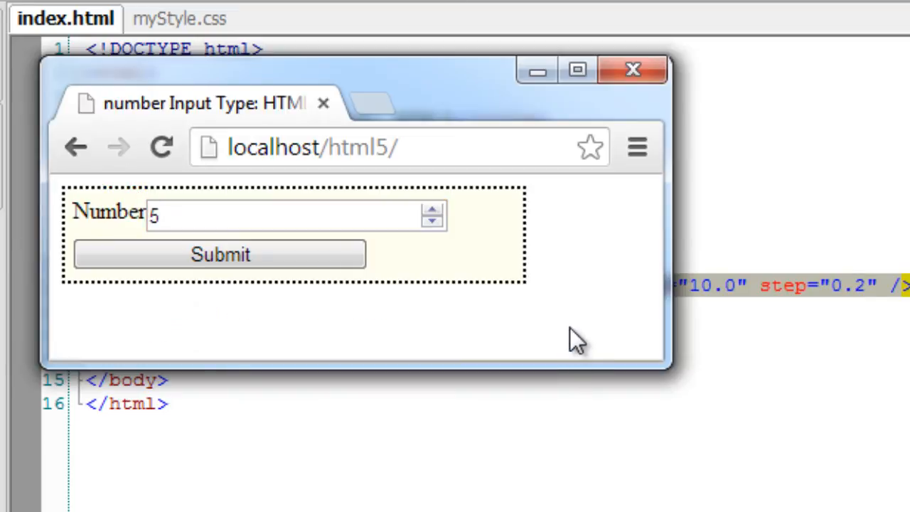
Step: Step the number field up in 0.2 increments from 5 to 6.4 in Chrome
click(432, 208)
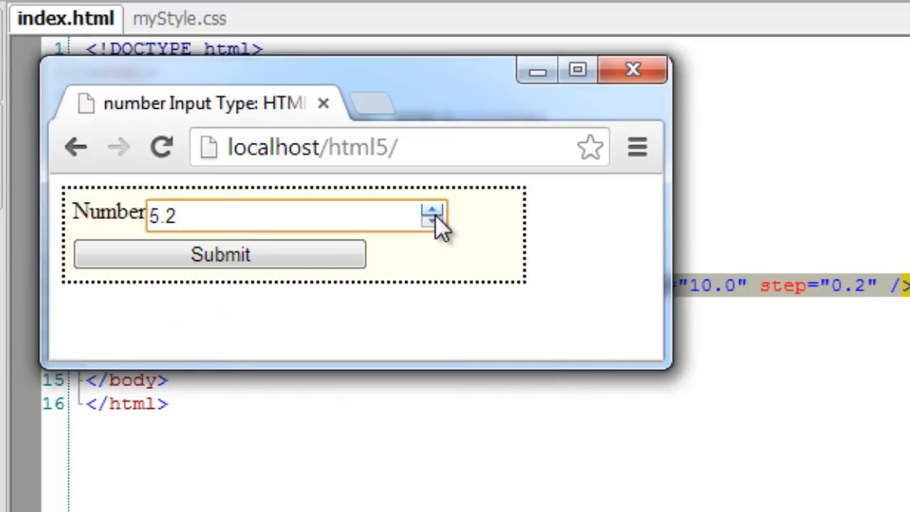
click(432, 211)
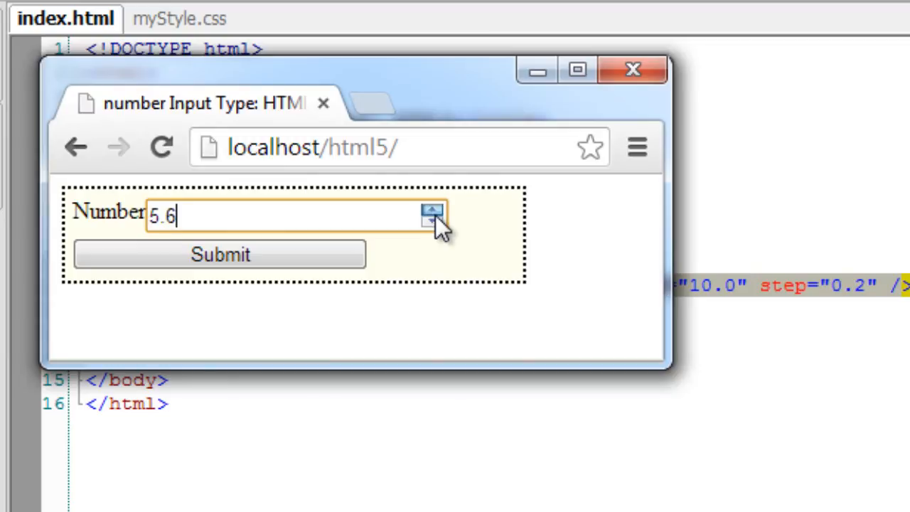
click(434, 210)
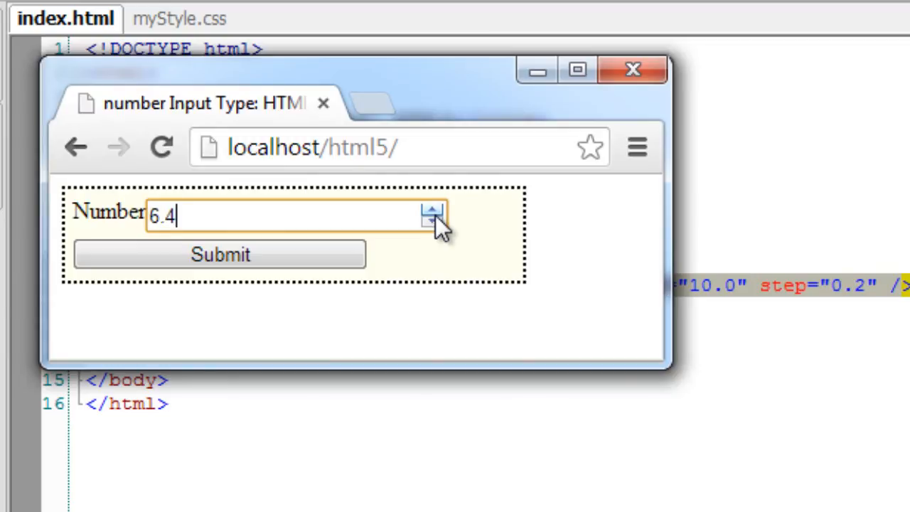
click(434, 224)
text(Satish)
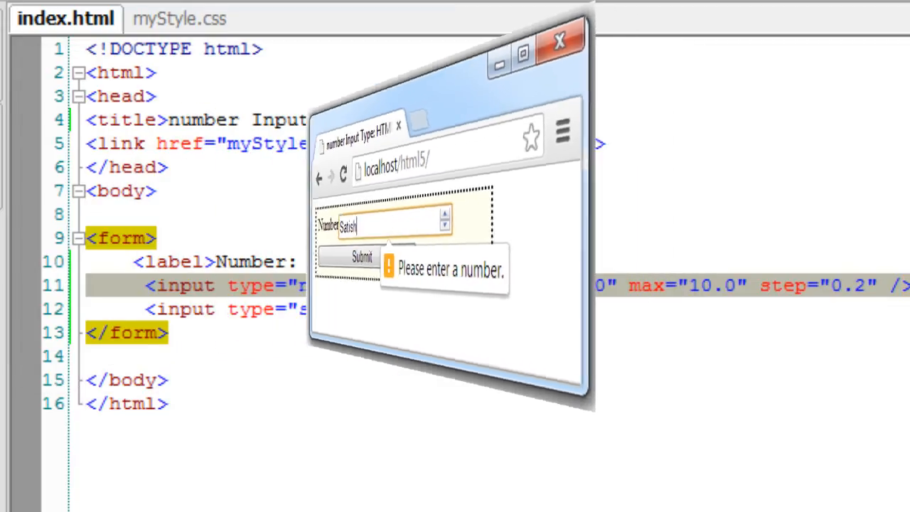
Step: Close the Chrome window after the non-numeric entry is rejected
click(558, 40)
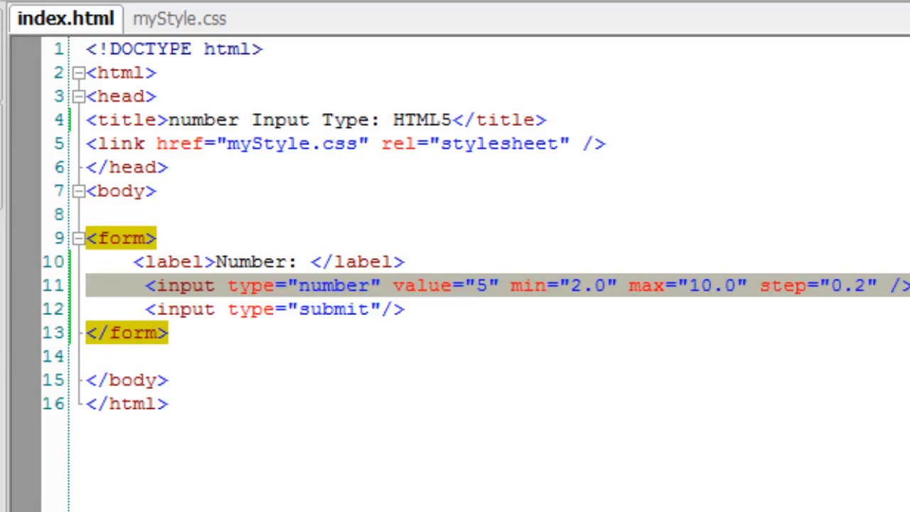